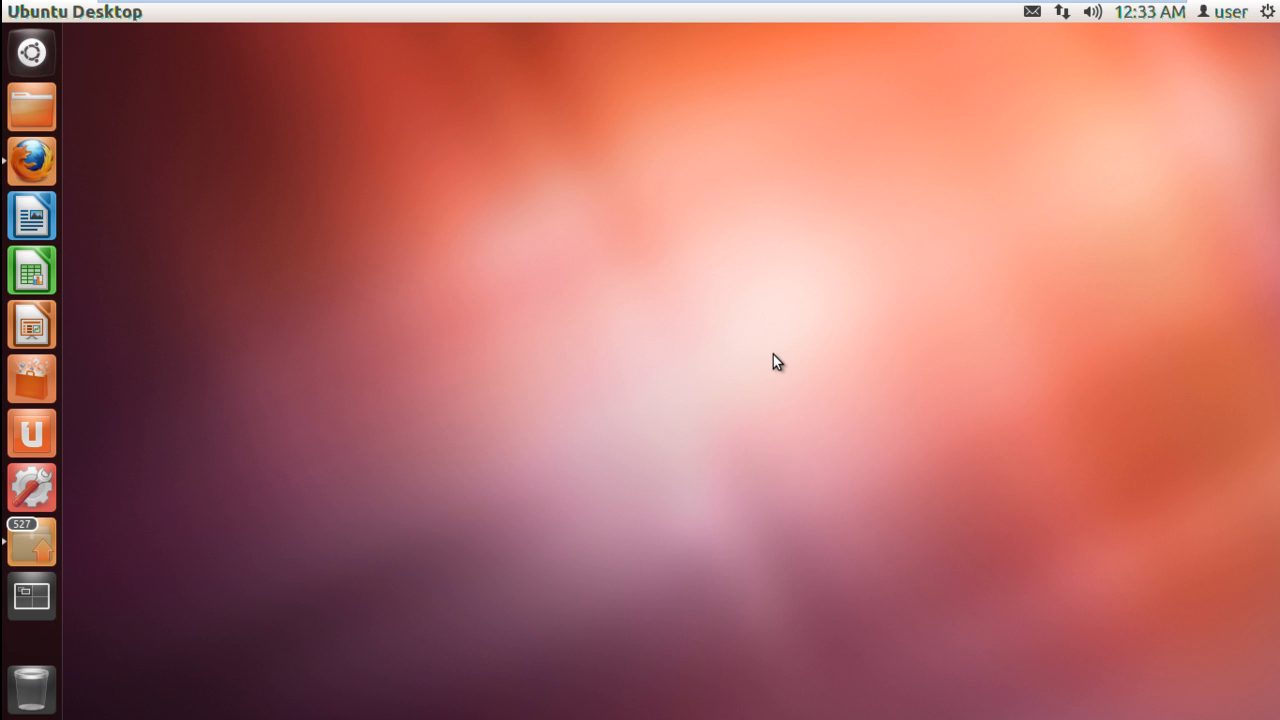
{"action": "mouse_move", "coordinate": [746, 351]}
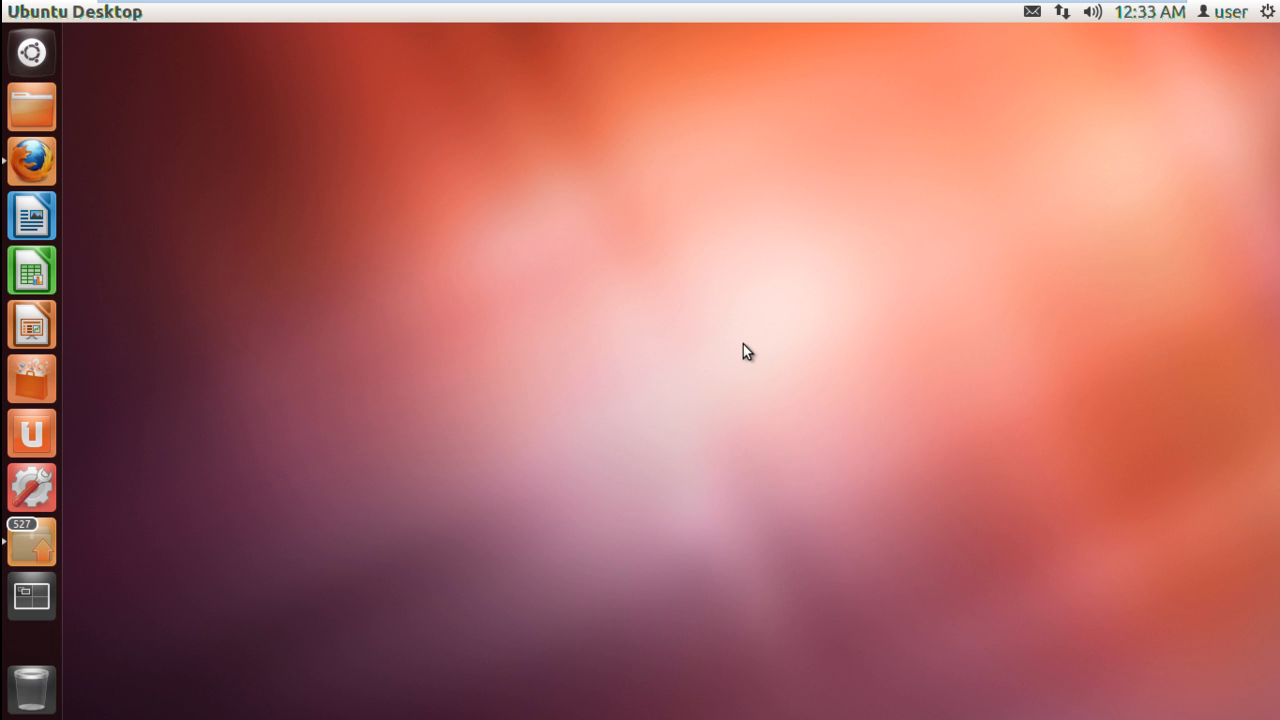
{"action": "mouse_move", "coordinate": [32, 52]}
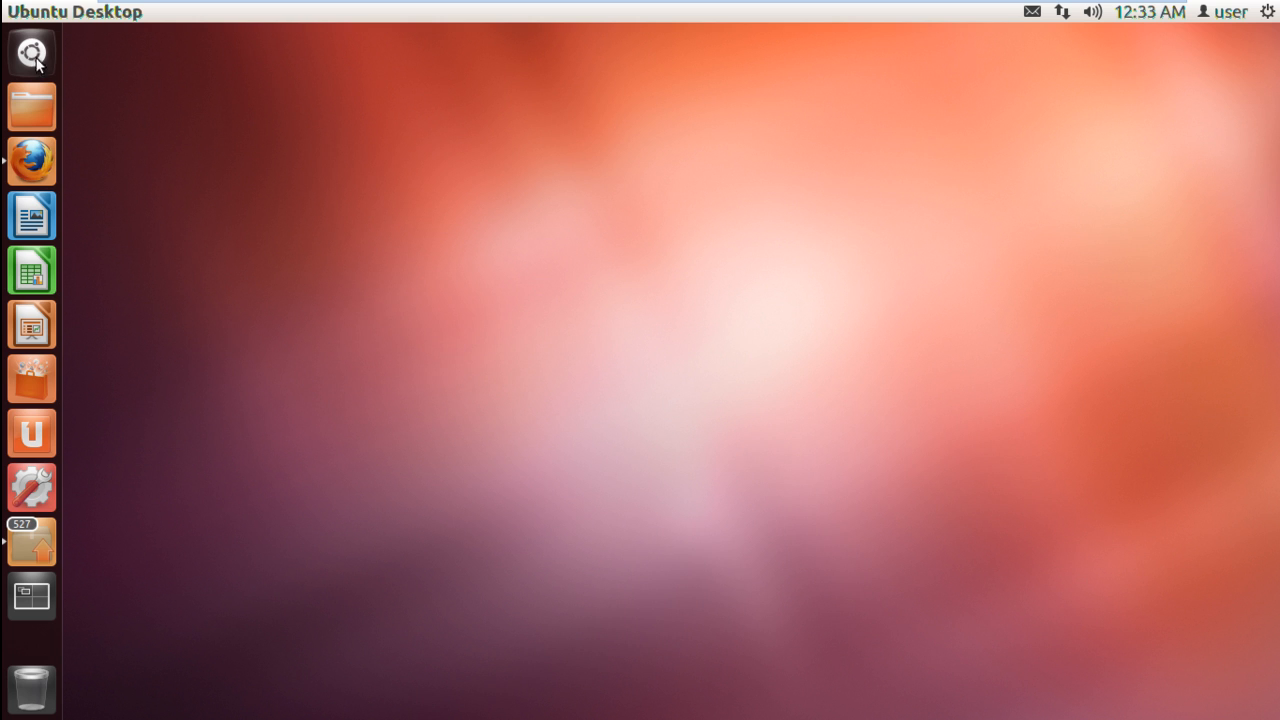
Launch a Terminal from the Ubuntu Dash home button
{"action": "left_click", "coordinate": [31, 52]}
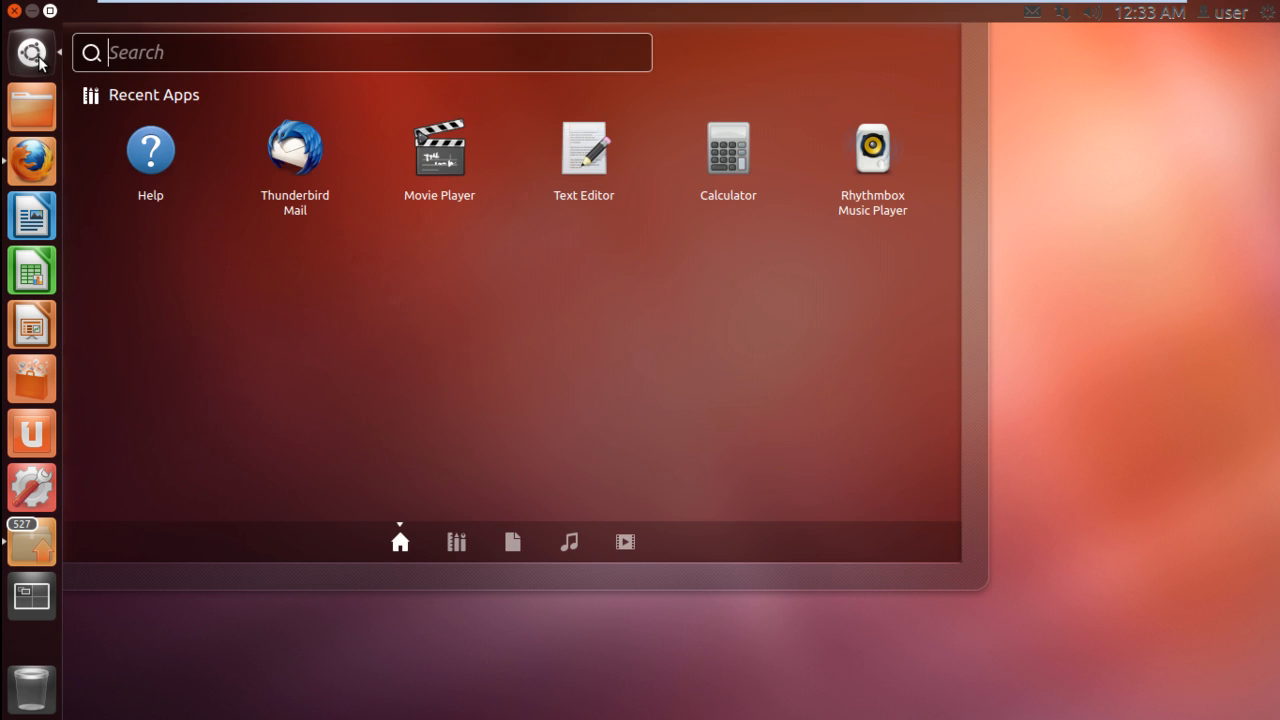
{"action": "left_click", "coordinate": [31, 52]}
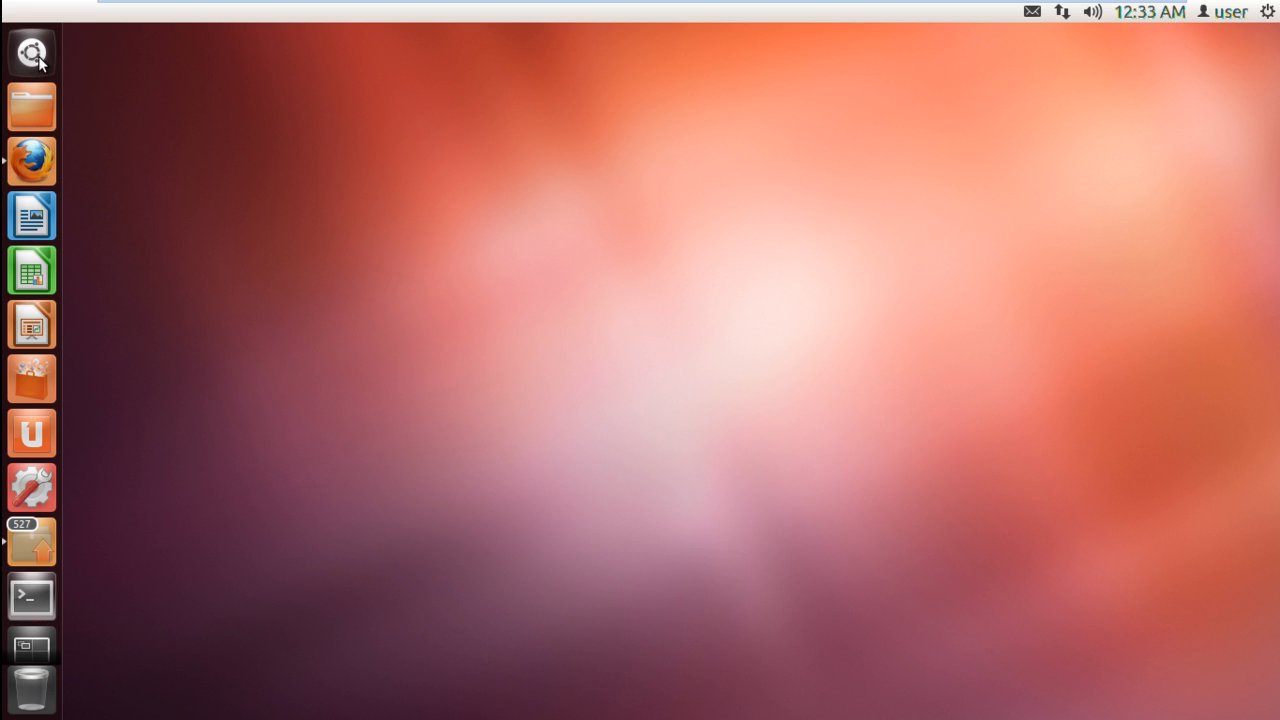
Run sudo add-apt-repository ppa:libreoffice/ppa to add the LibreOffice PPA
{"action": "left_click", "coordinate": [31, 596]}
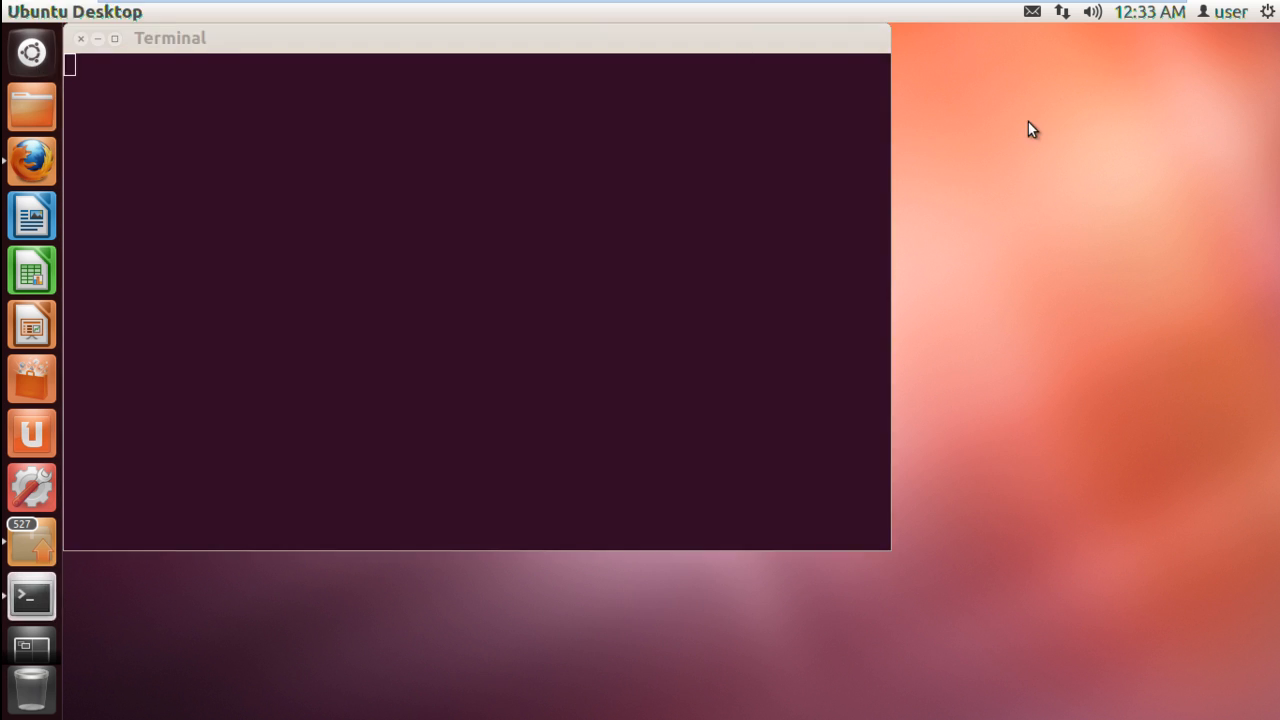
{"action": "type", "text": "sudo"}
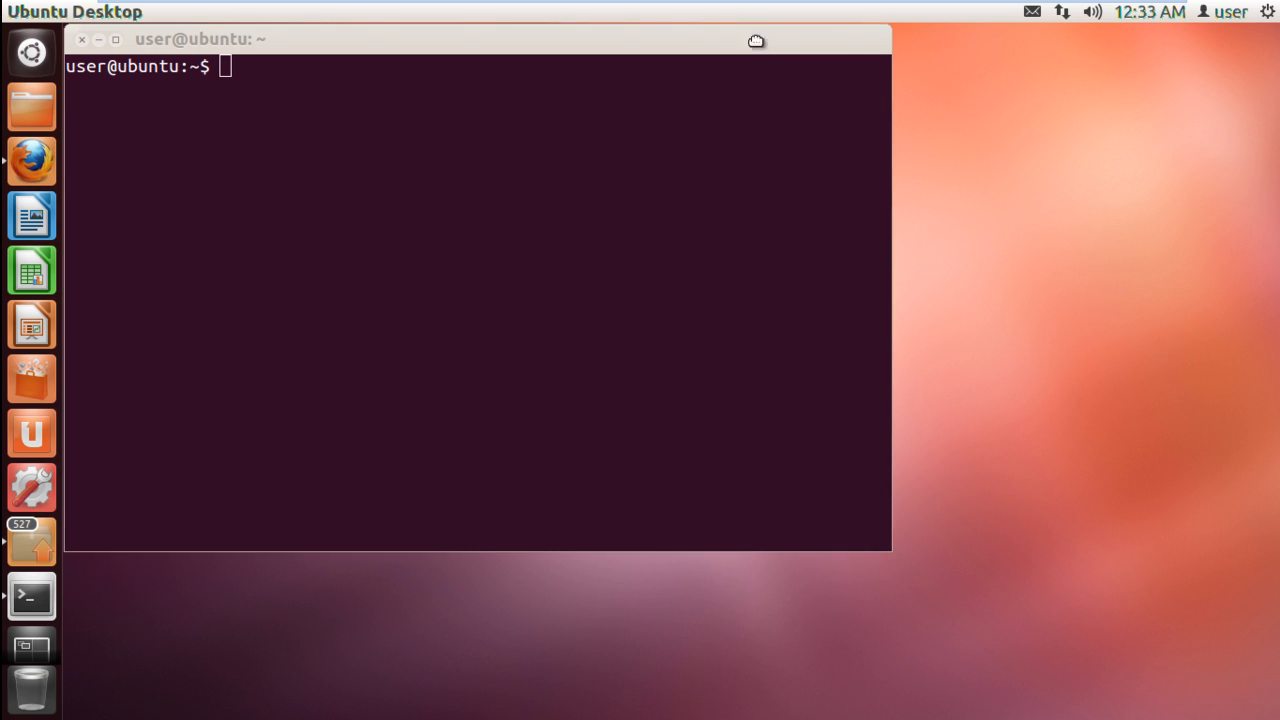
{"action": "type", "text": "sud"}
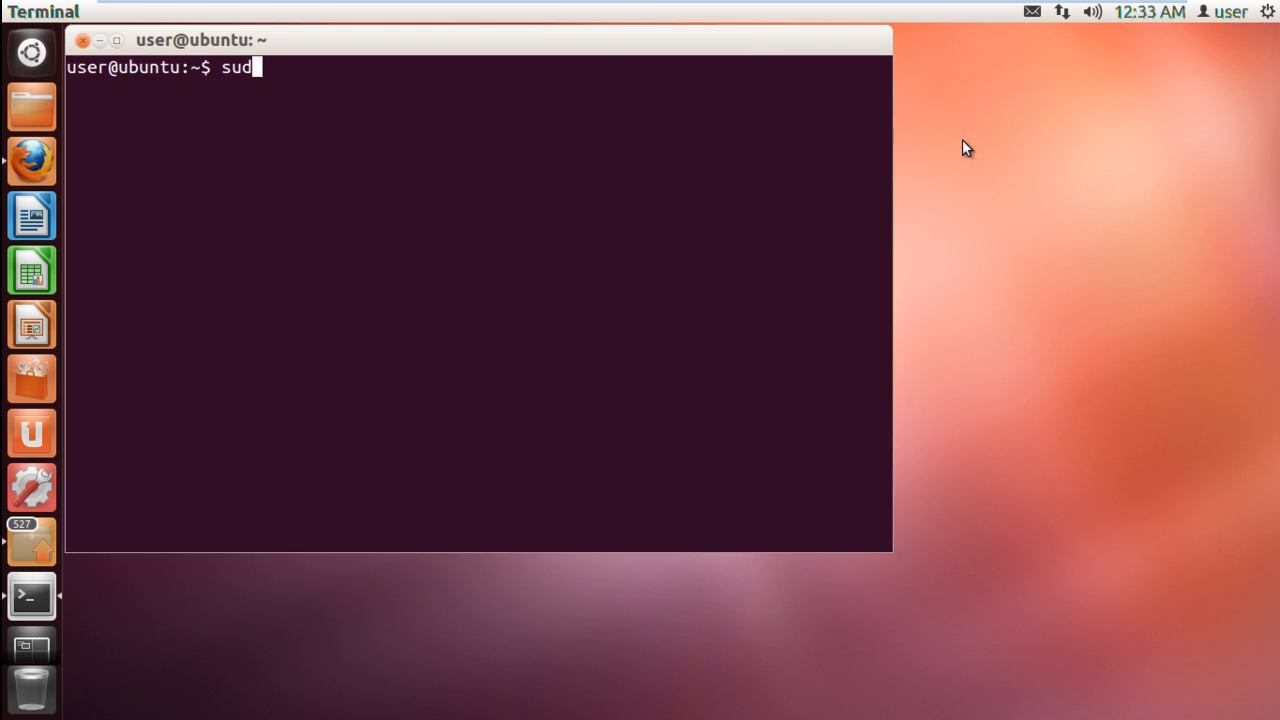
{"action": "type", "text": "o add-apt"}
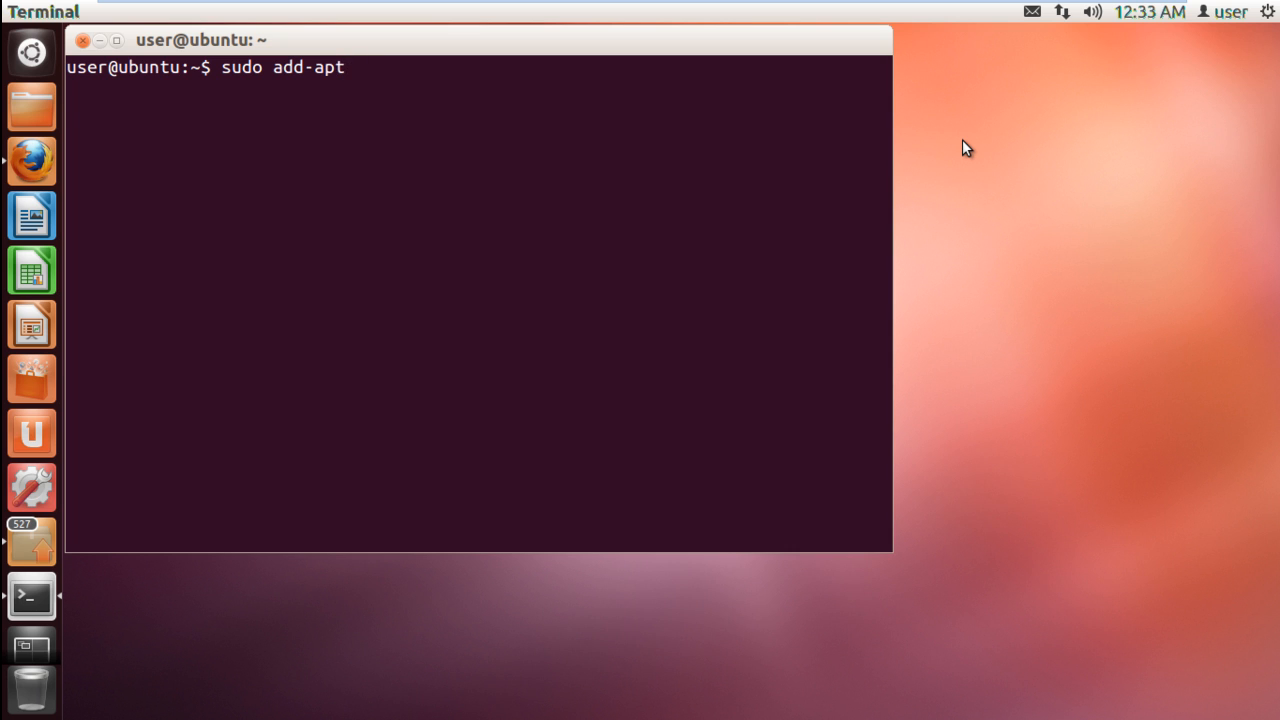
{"action": "type", "text": "-repository ppa:libreoffice/ppa"}
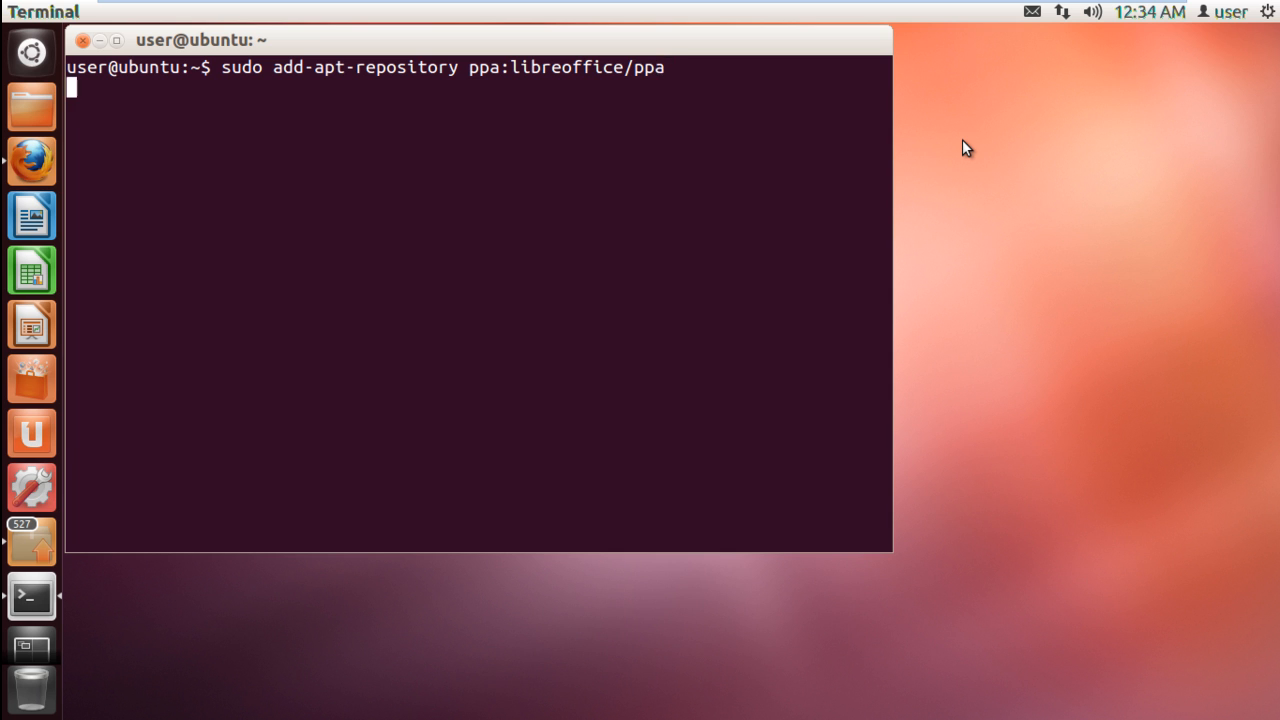
{"action": "key", "text": "Return"}
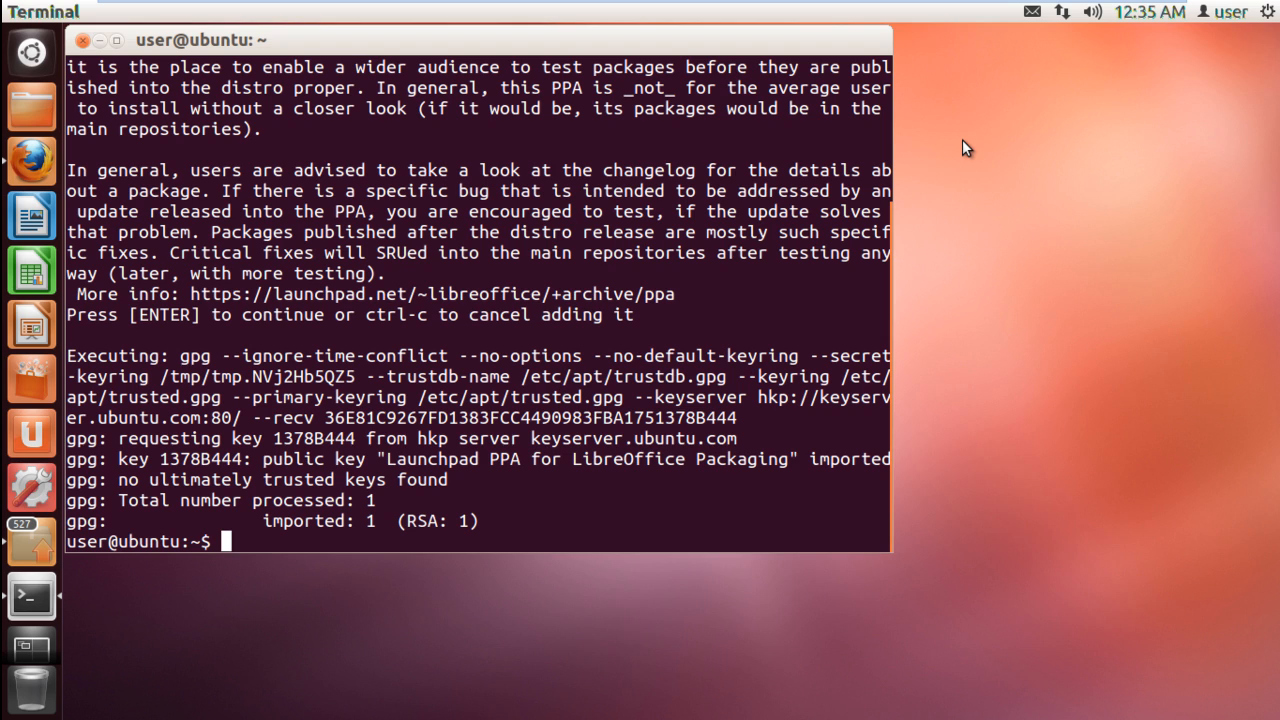
Run sudo apt-get update to refresh the package lists
{"action": "type", "text": "sudo apt"}
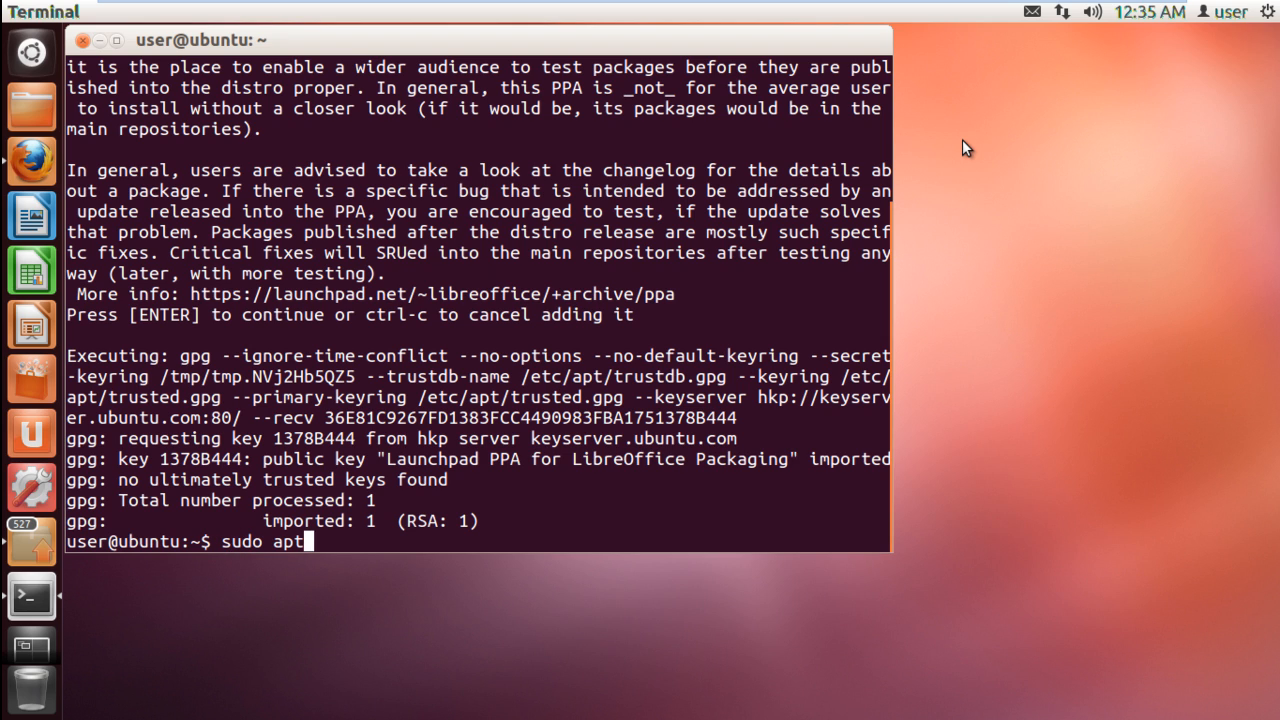
{"action": "type", "text": "-get update"}
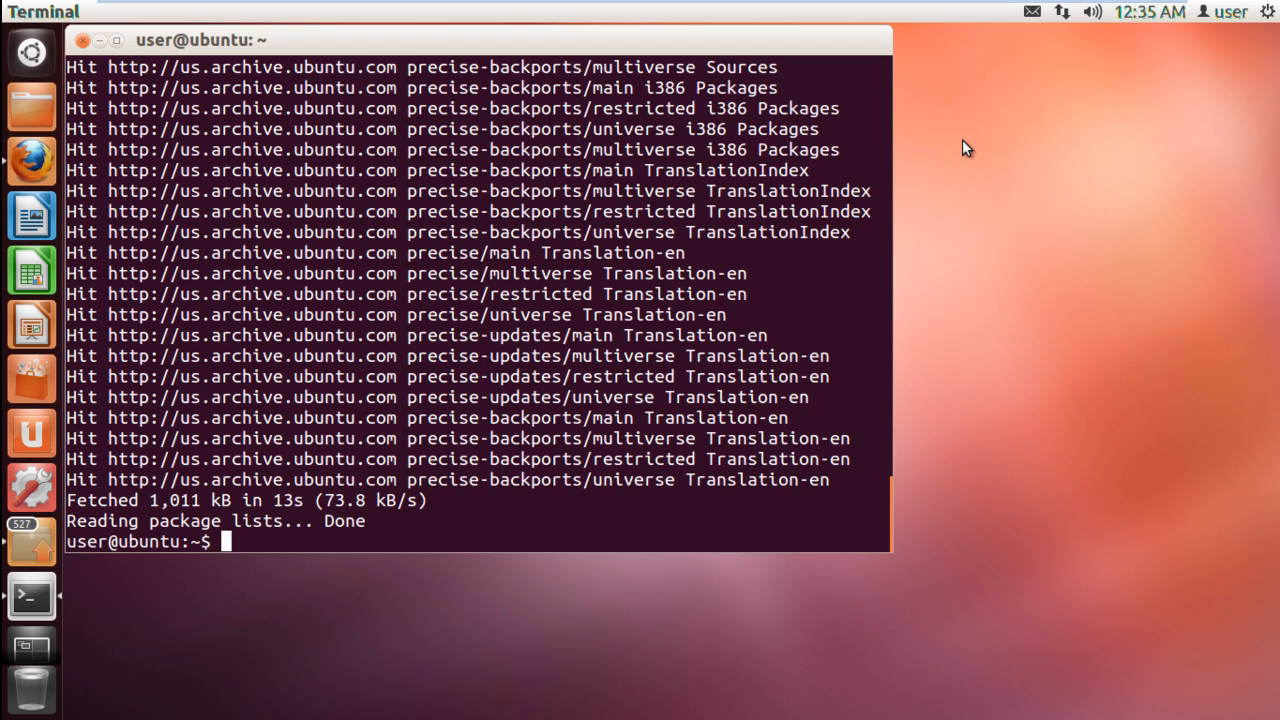
Install libreoffice and libreoffice-gnome with apt-get, confirming with y
{"action": "type", "text": "sudo apt-get"}
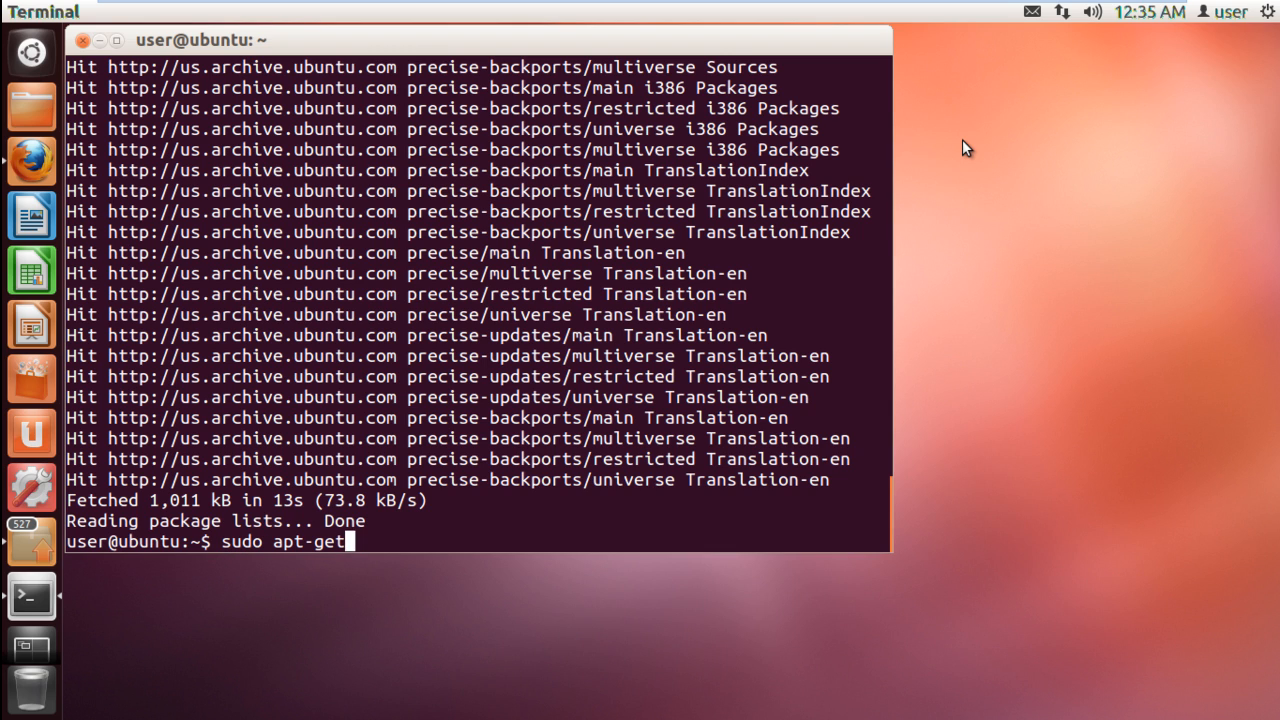
{"action": "type", "text": "install"}
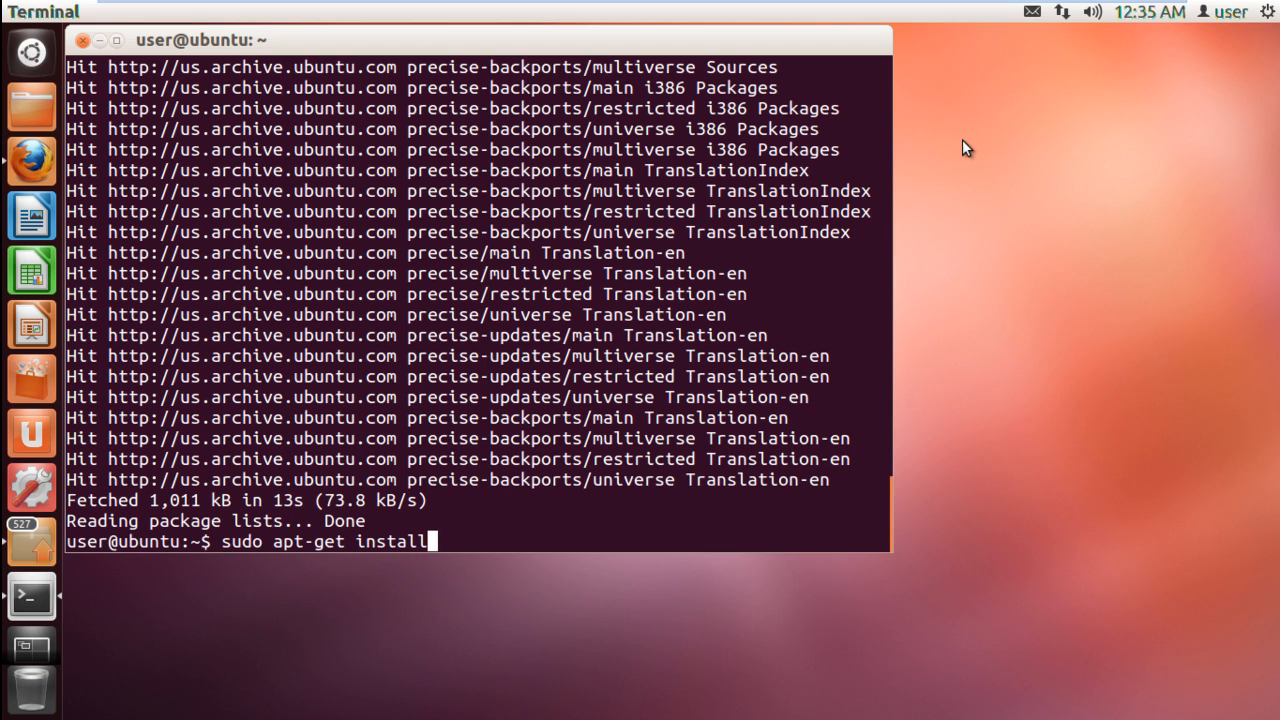
{"action": "type", "text": "libreoffice libre"}
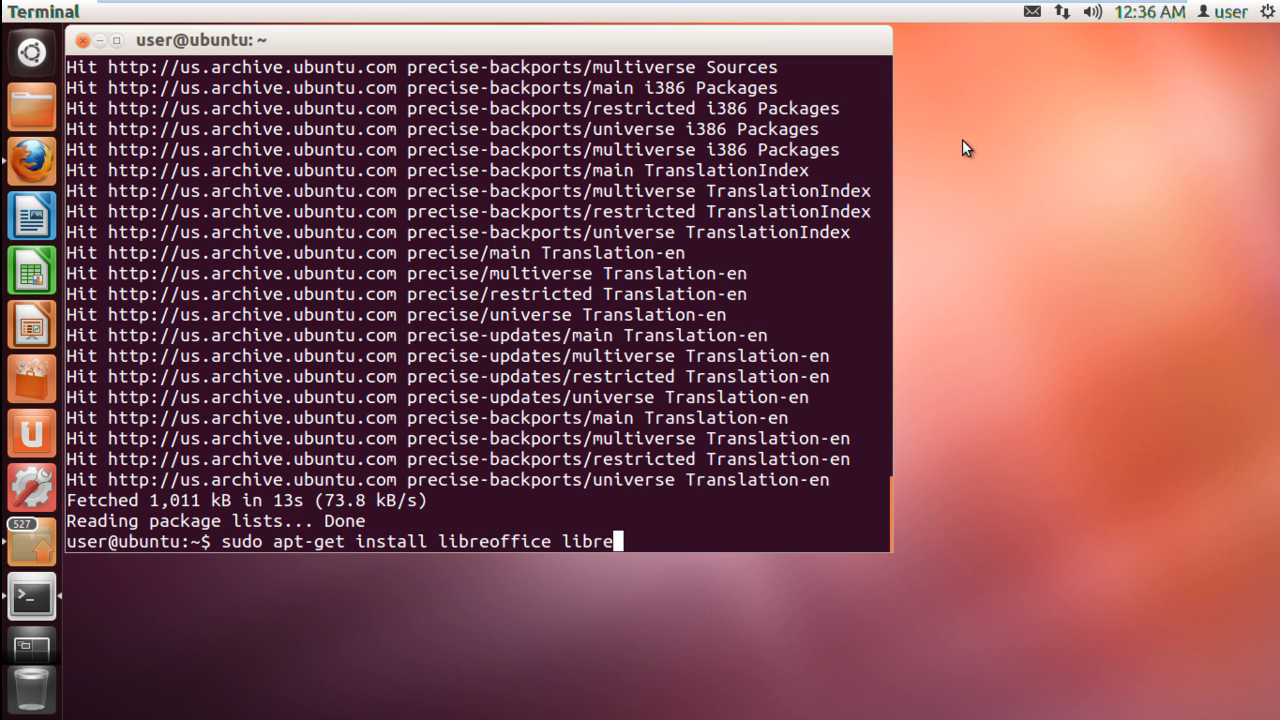
{"action": "type", "text": "office-gn"}
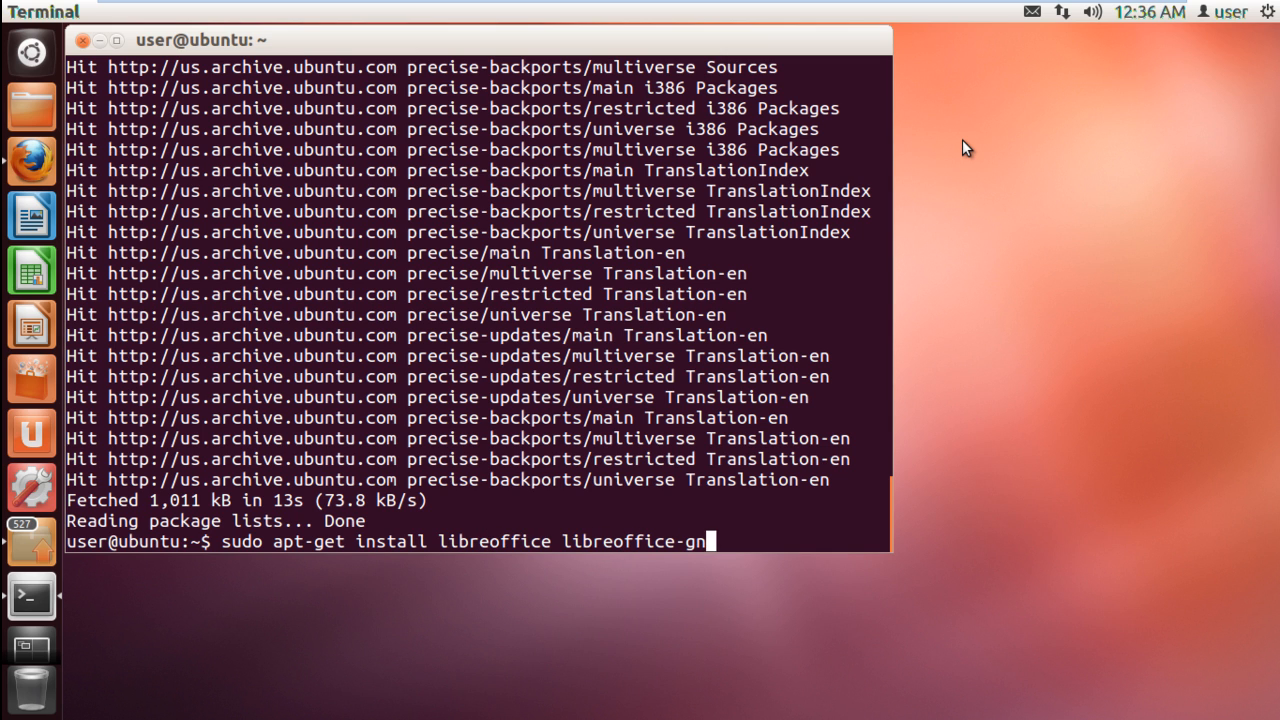
{"action": "key", "text": "Return"}
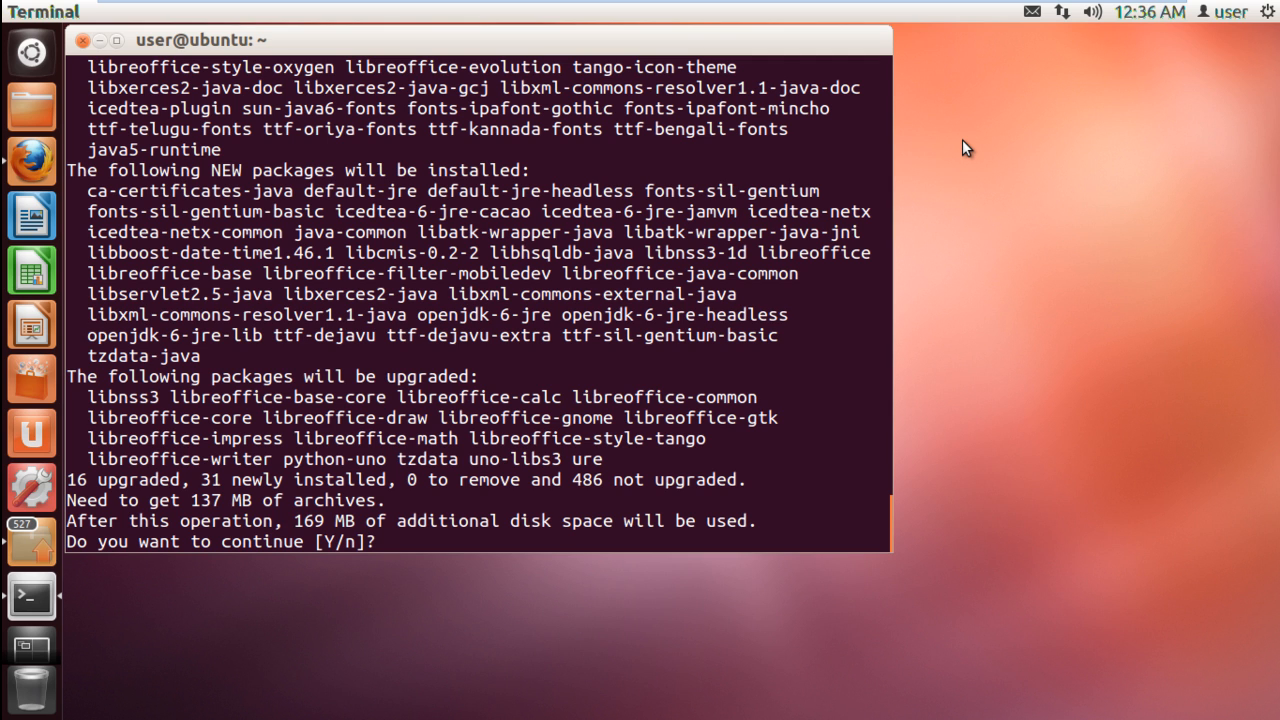
{"action": "type", "text": "y"}
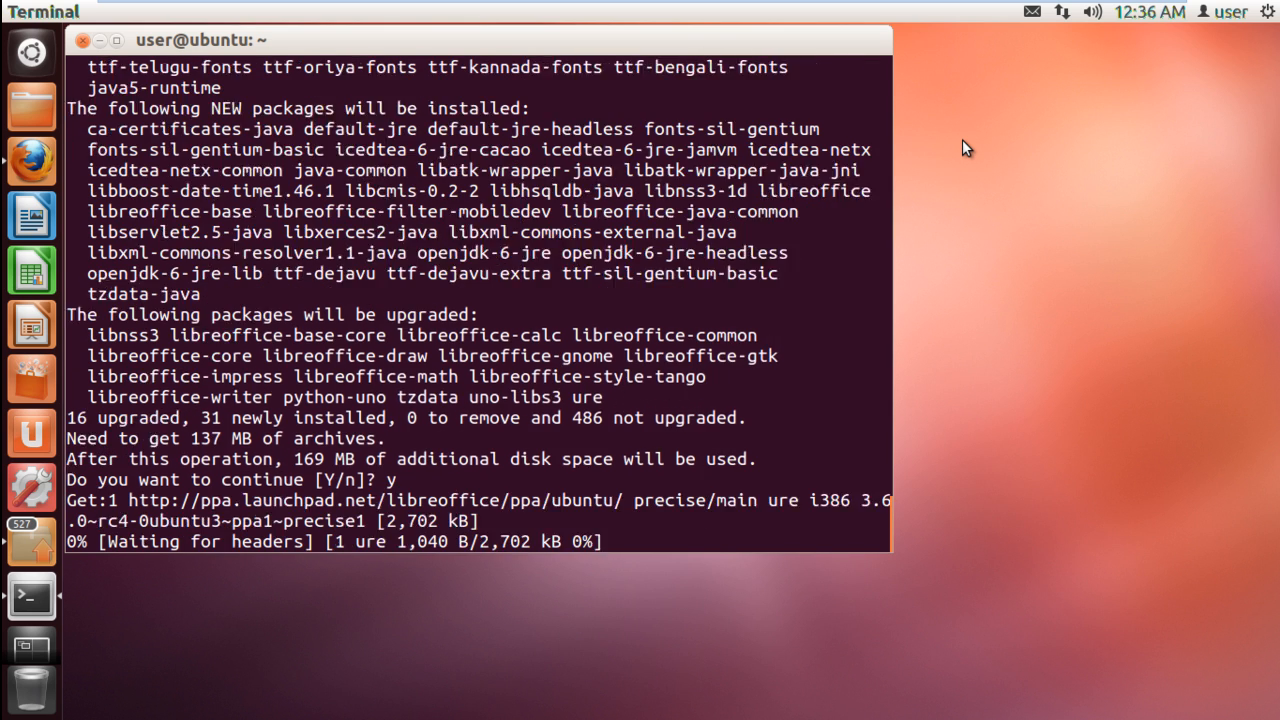